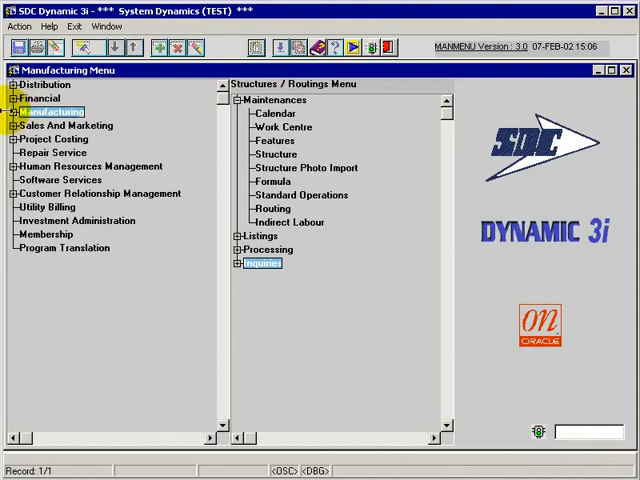
# Step: Expand the Manufacturing menu and its Structures / Routings Inquiries section
pyautogui.click(11, 111)
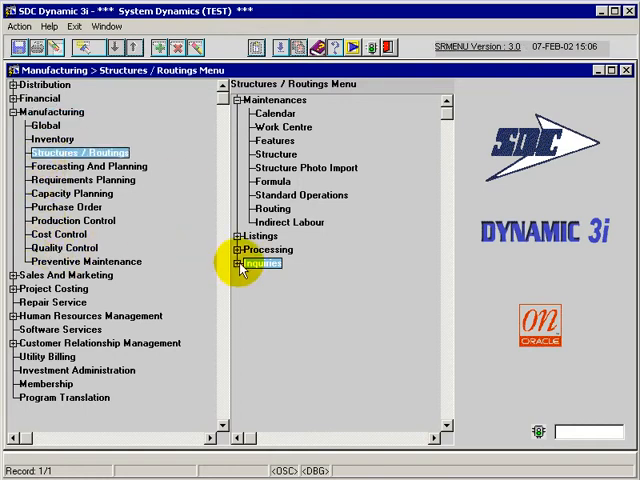
pyautogui.click(240, 263)
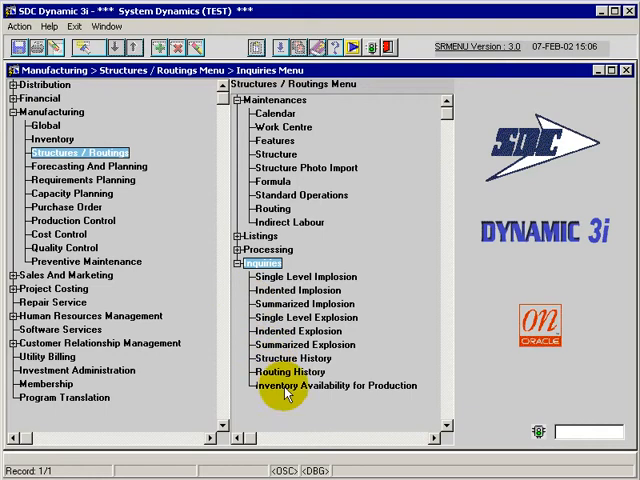
# Step: Open the Inventory Availability for Production inquiry form
pyautogui.click(338, 385)
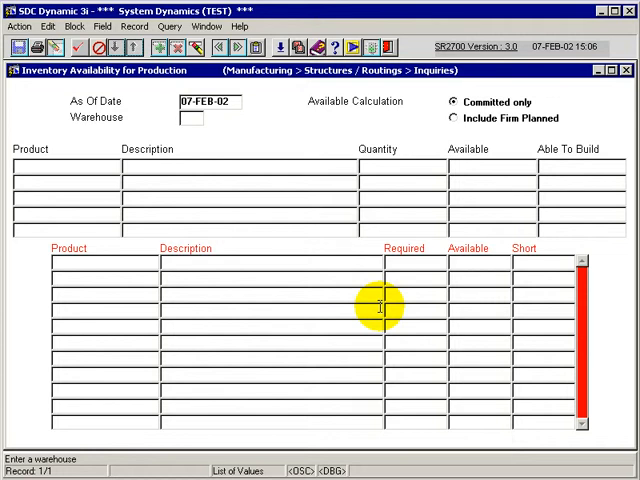
pyautogui.moveTo(545, 275)
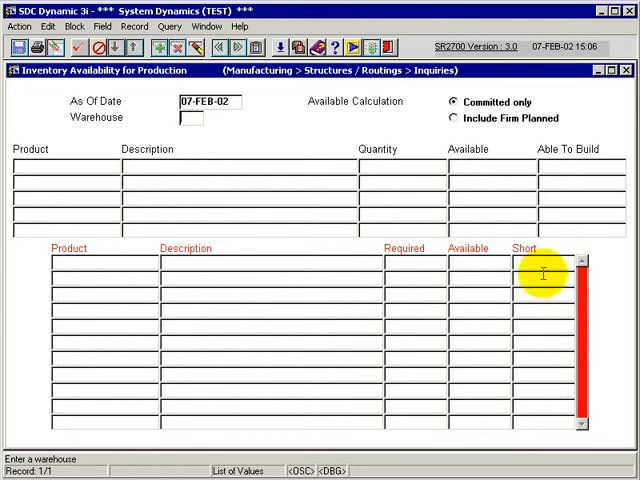
pyautogui.moveTo(283, 48)
pyautogui.write('OM')
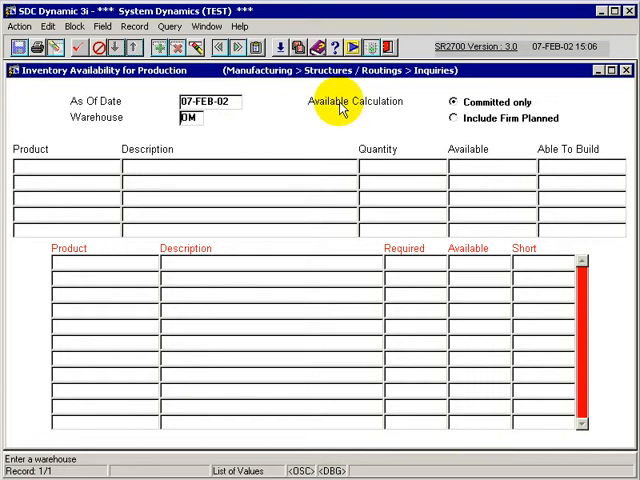
pyautogui.click(455, 102)
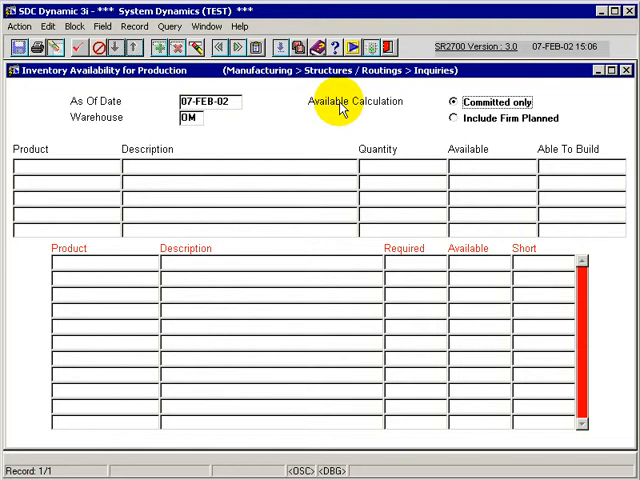
pyautogui.moveTo(421, 71)
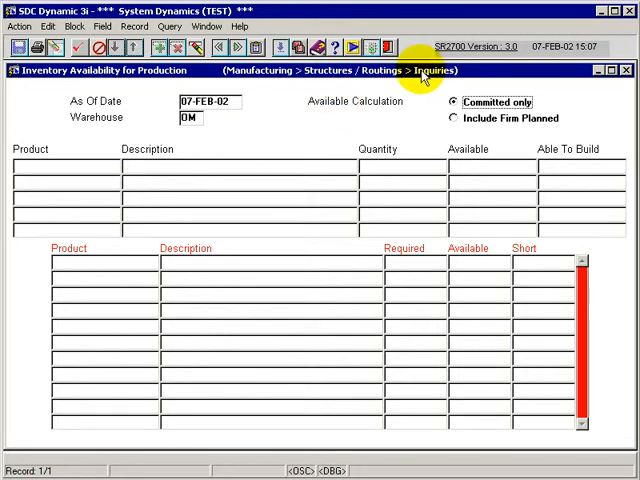
pyautogui.moveTo(501, 122)
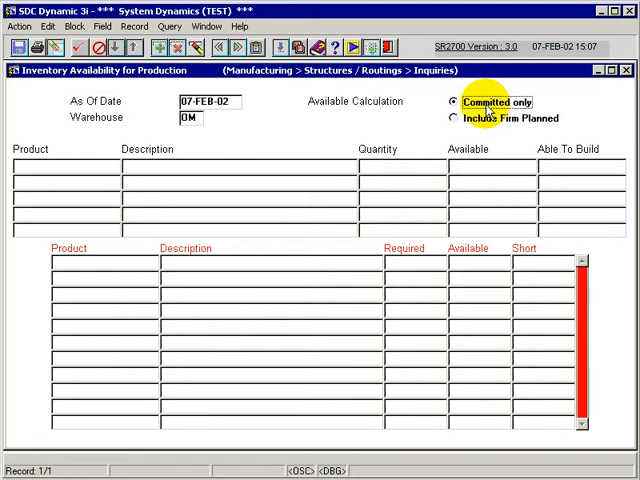
pyautogui.moveTo(454, 123)
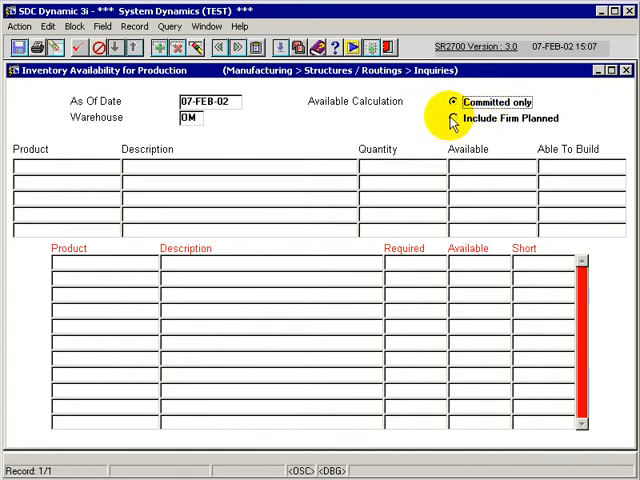
pyautogui.click(453, 118)
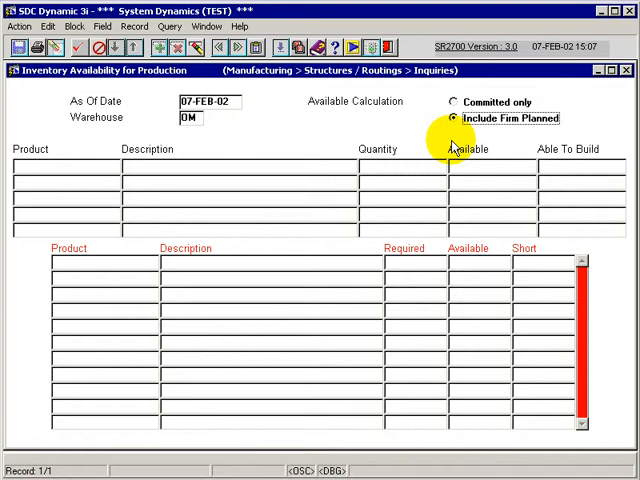
pyautogui.click(208, 101)
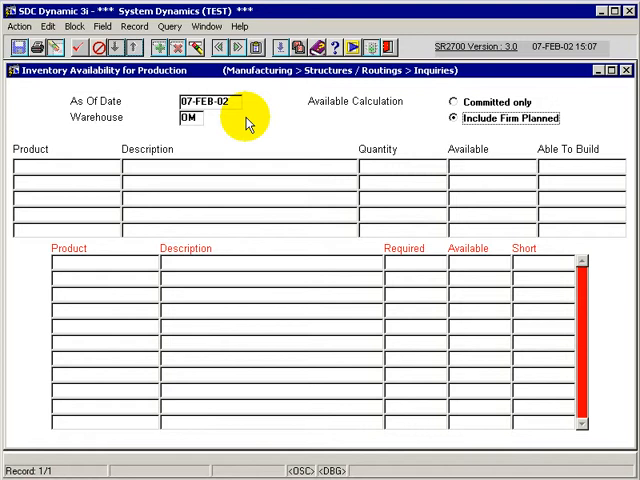
pyautogui.moveTo(325, 158)
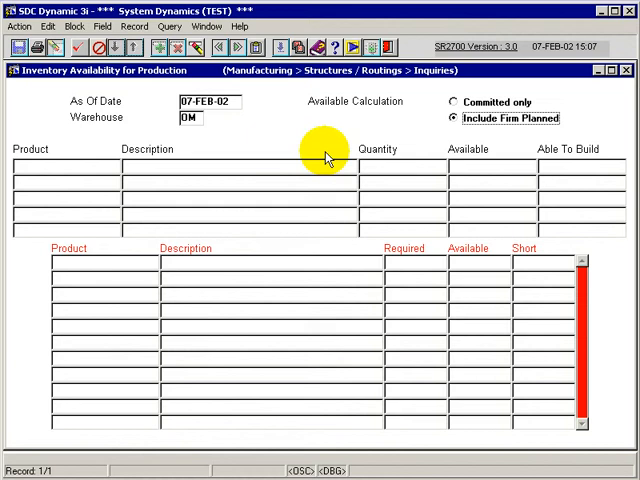
pyautogui.click(452, 102)
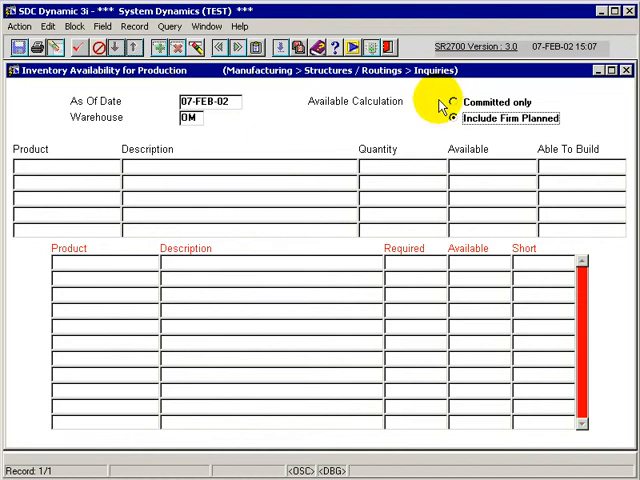
pyautogui.click(453, 102)
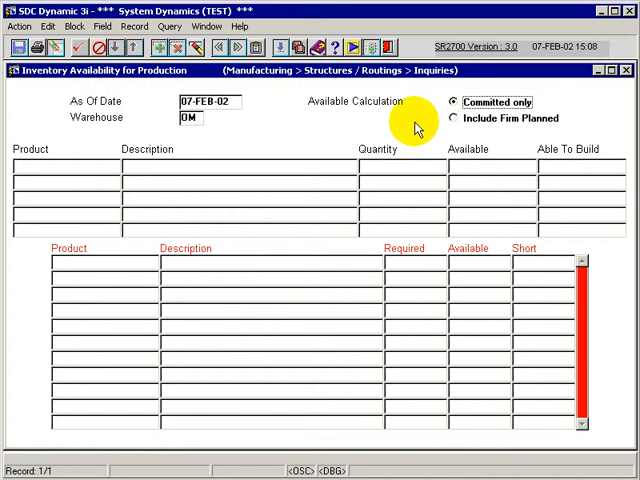
pyautogui.moveTo(130, 163)
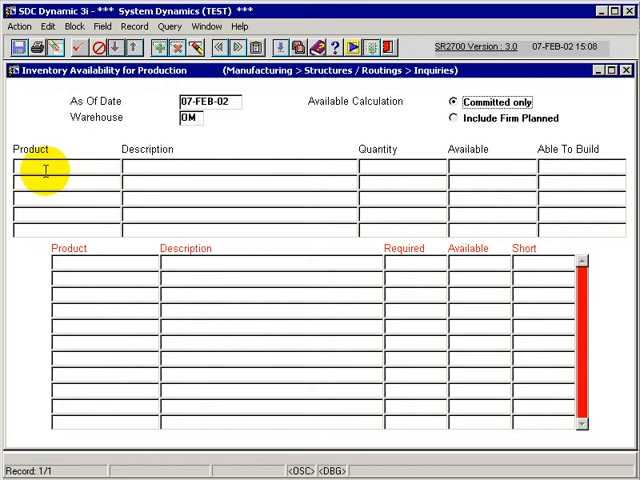
pyautogui.moveTo(413, 197)
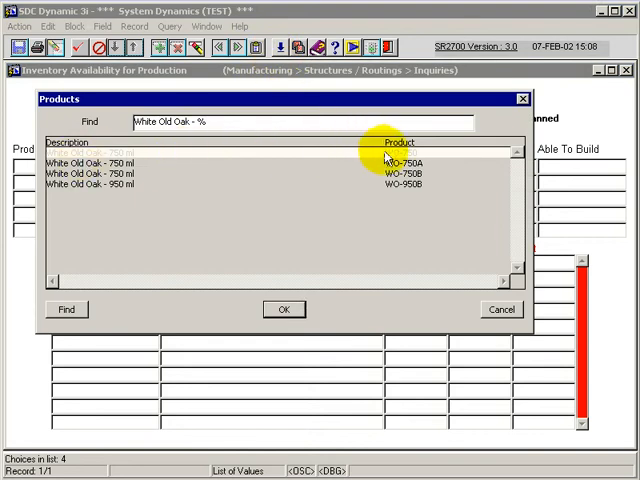
# Step: Enter WO-750 with quantity 1000 and WO-950B with quantity 200
pyautogui.click(284, 309)
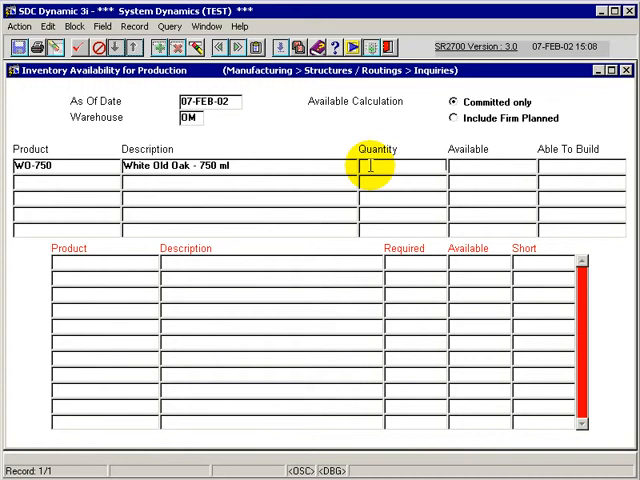
pyautogui.write('1000')
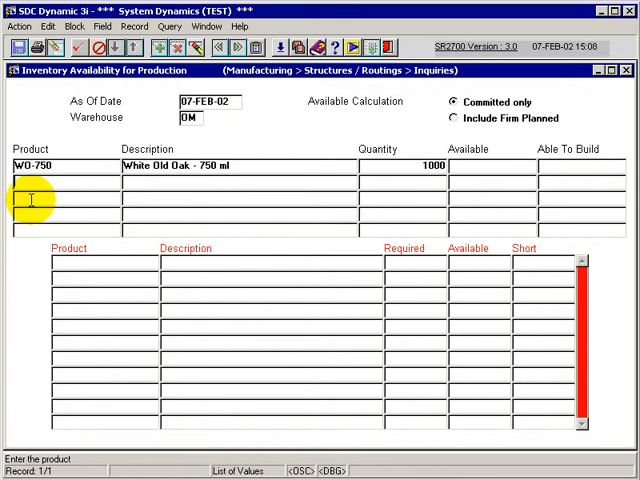
pyautogui.moveTo(68, 120)
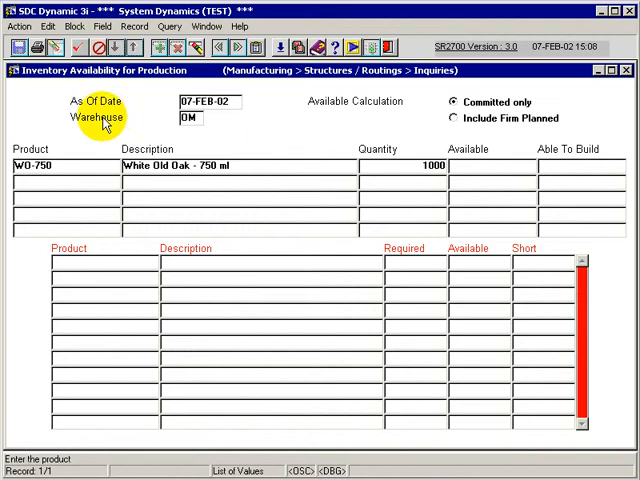
pyautogui.moveTo(258, 85)
pyautogui.write('WO-950B')
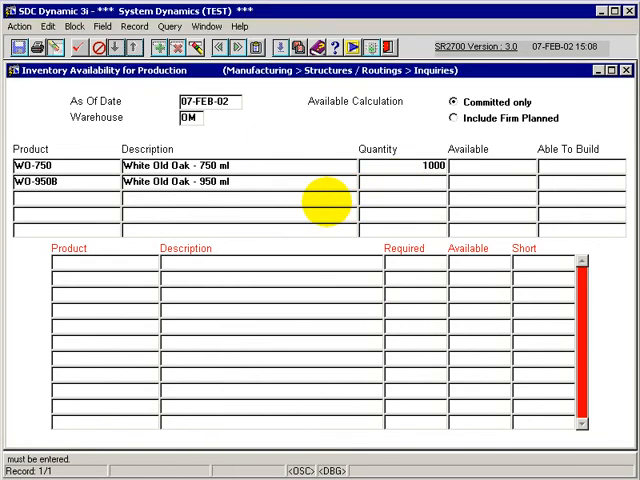
pyautogui.write('200')
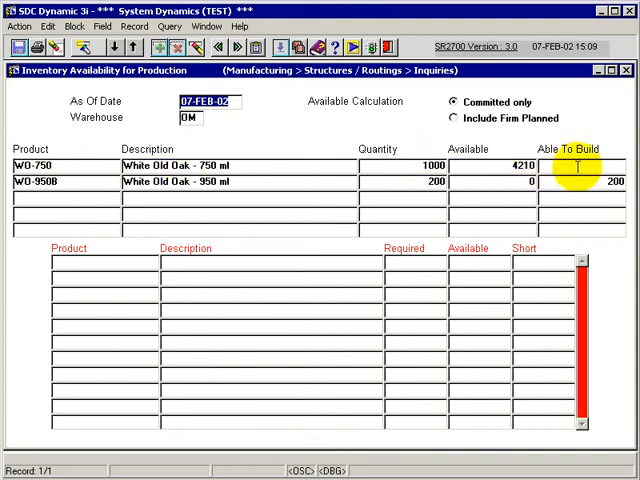
pyautogui.moveTo(456, 165)
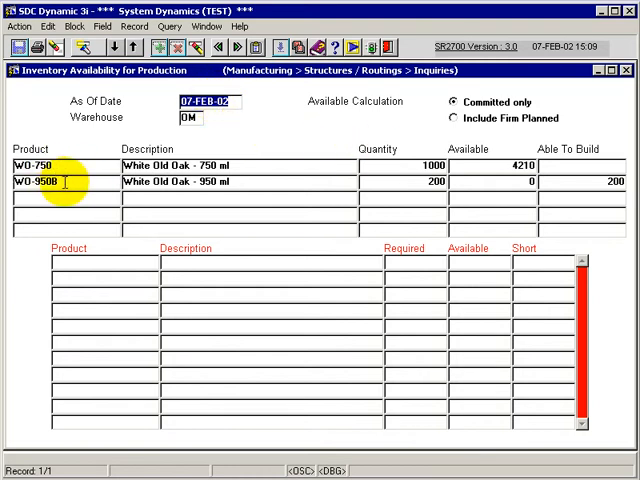
pyautogui.moveTo(380, 165)
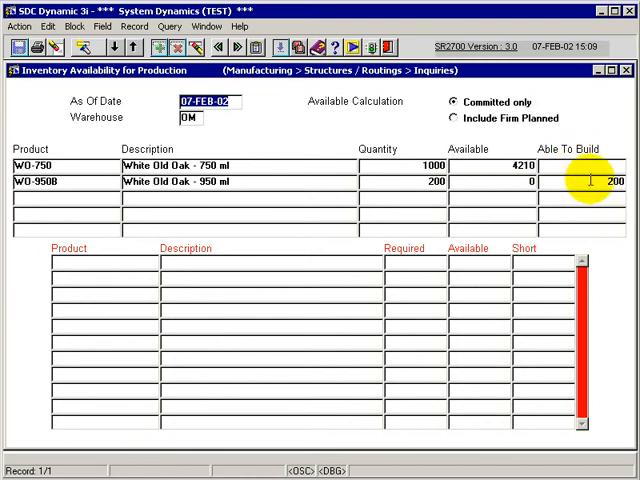
pyautogui.moveTo(403, 245)
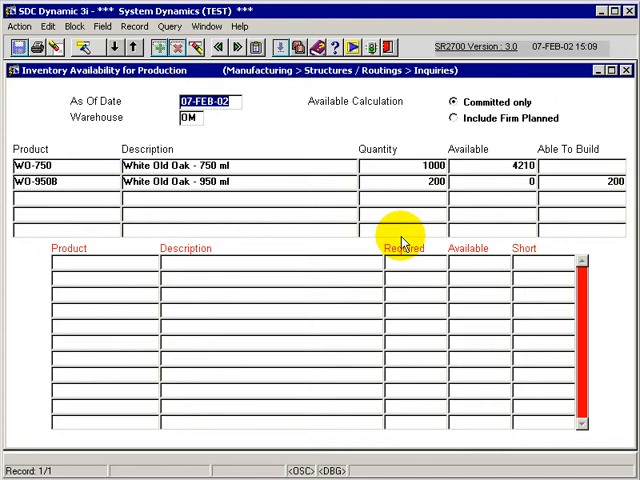
pyautogui.moveTo(285, 358)
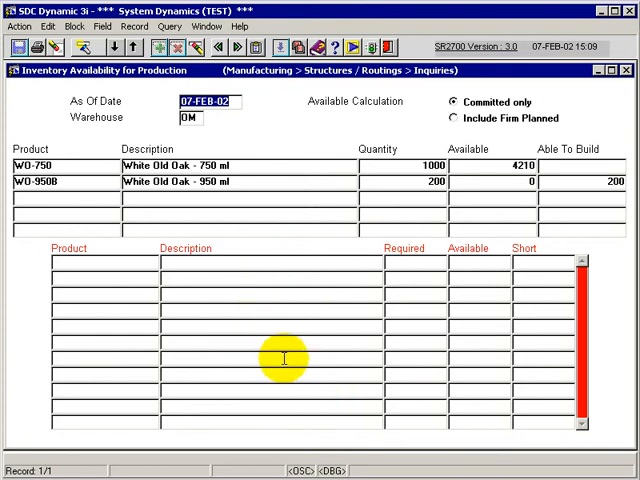
pyautogui.moveTo(363, 258)
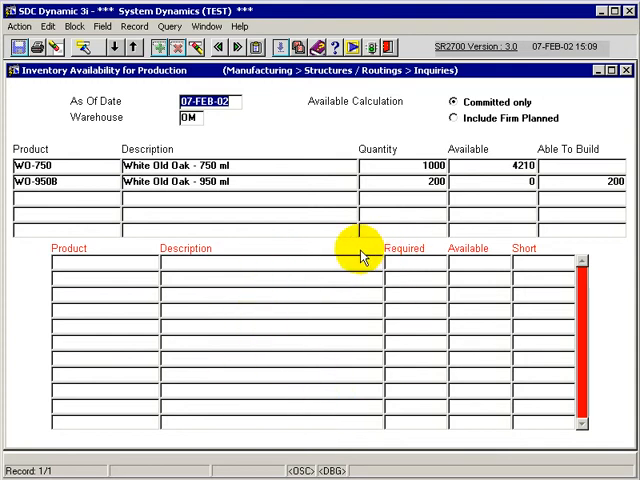
pyautogui.moveTo(255, 165)
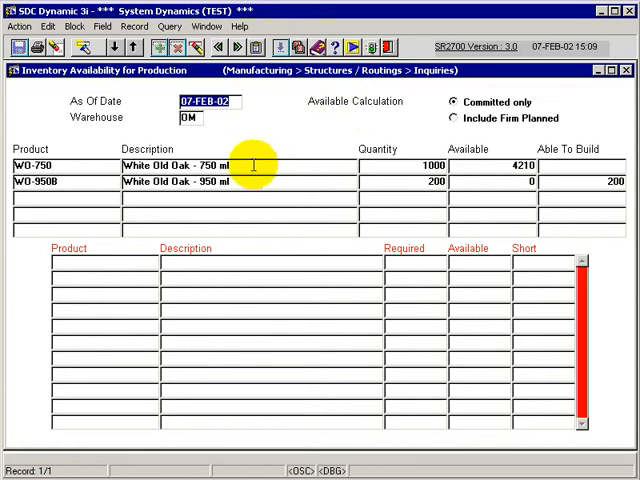
pyautogui.moveTo(270, 143)
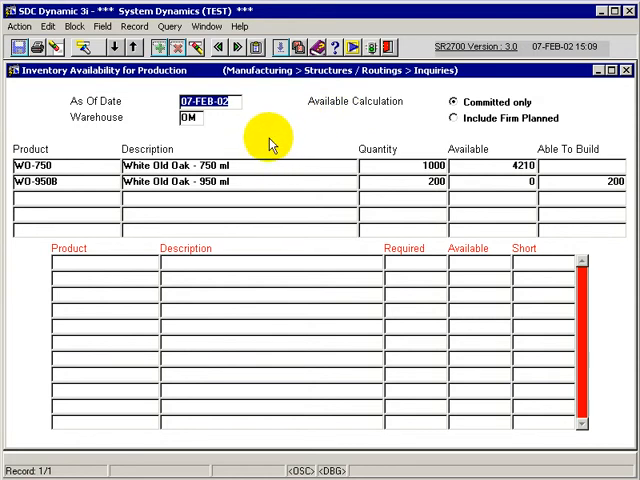
pyautogui.moveTo(323, 181)
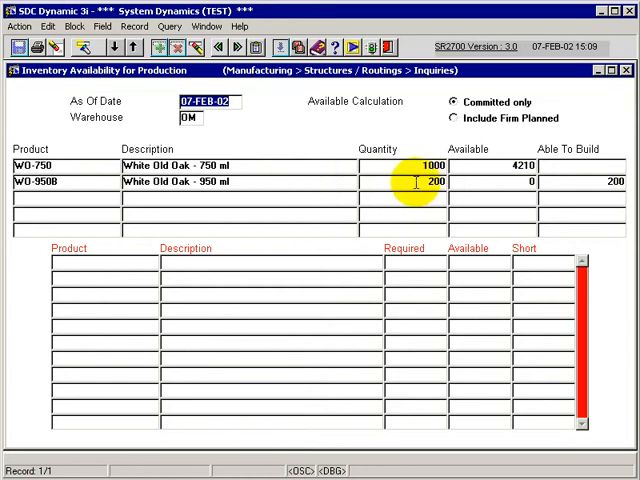
pyautogui.moveTo(302, 250)
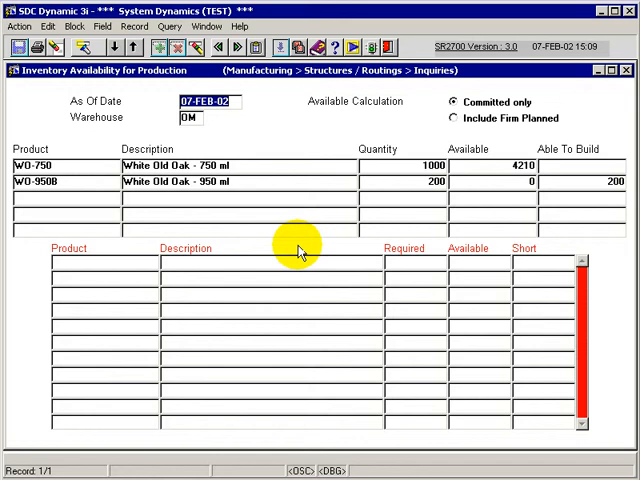
pyautogui.moveTo(287, 127)
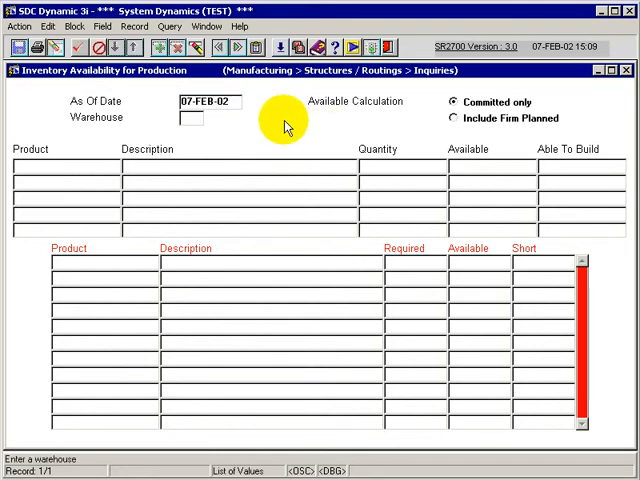
# Step: Enter warehouse OM with product WO-750 at quantity 20000
pyautogui.write('OM')
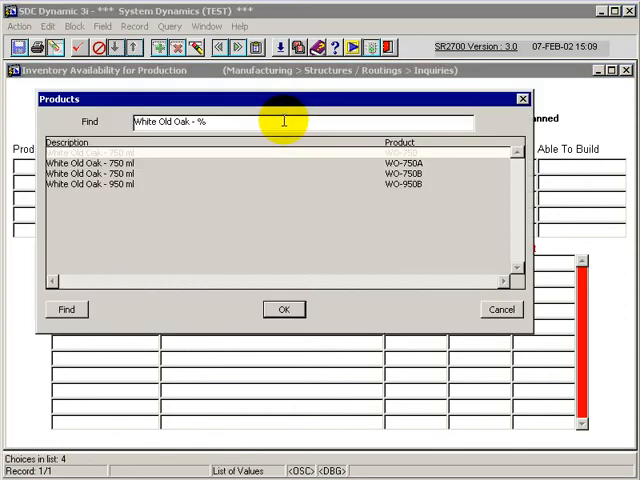
pyautogui.click(283, 308)
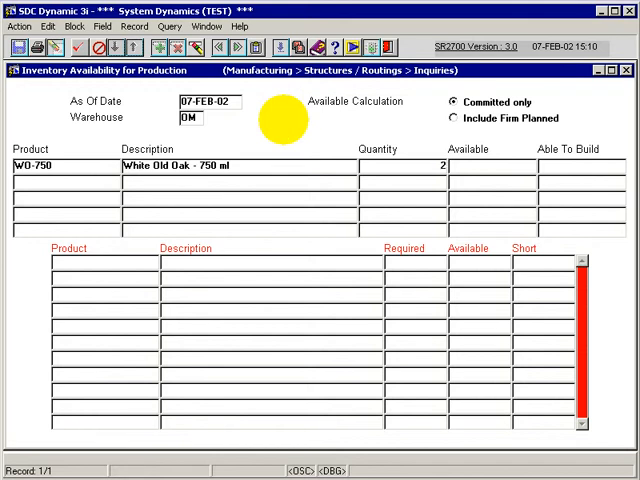
pyautogui.write('20000')
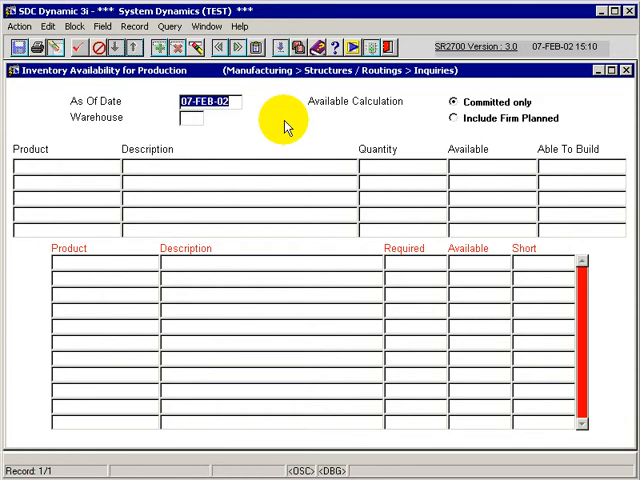
# Step: Re-enter warehouse OM and pick product WO-750 again
pyautogui.click(190, 117)
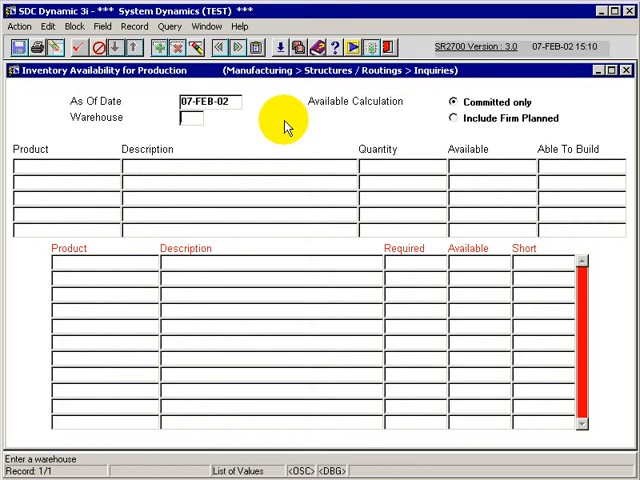
pyautogui.write('OM')
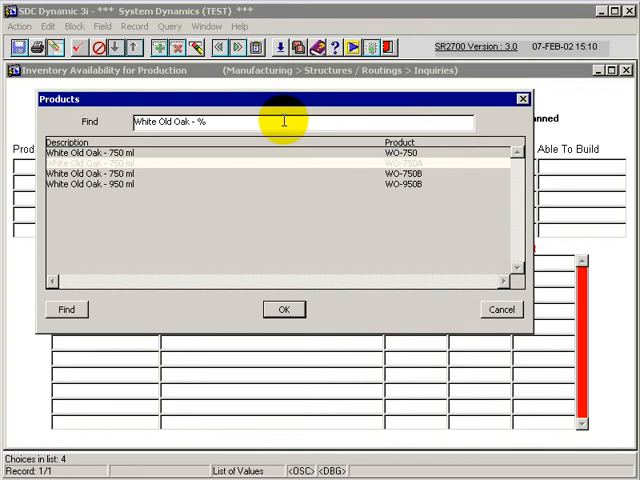
pyautogui.click(284, 309)
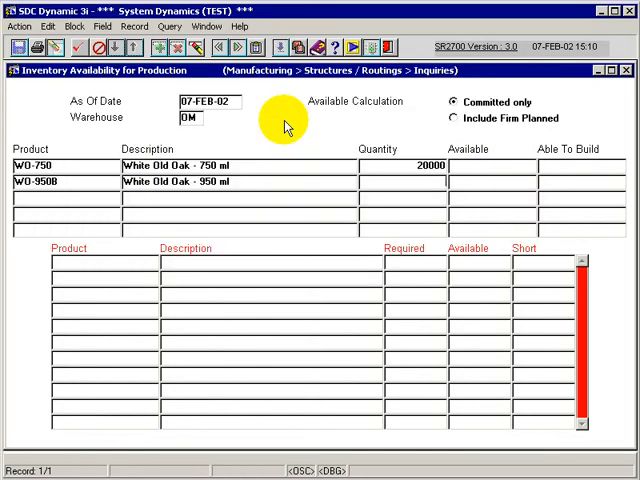
pyautogui.moveTo(287, 127)
pyautogui.write('500')
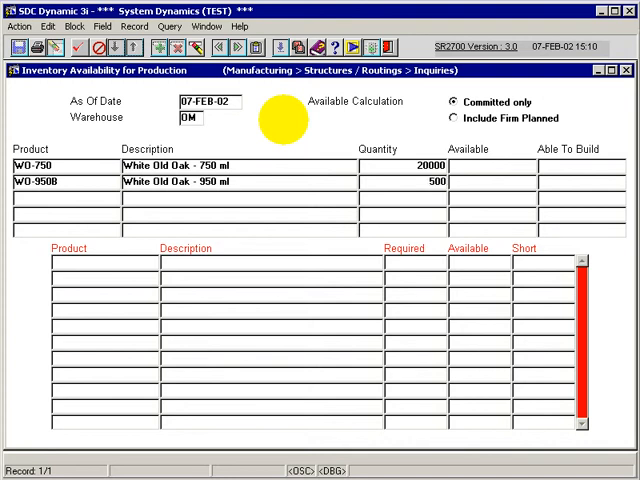
pyautogui.moveTo(283, 110)
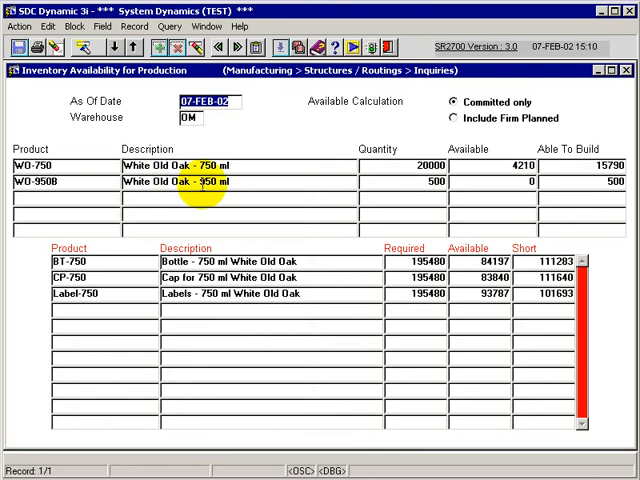
pyautogui.moveTo(570, 160)
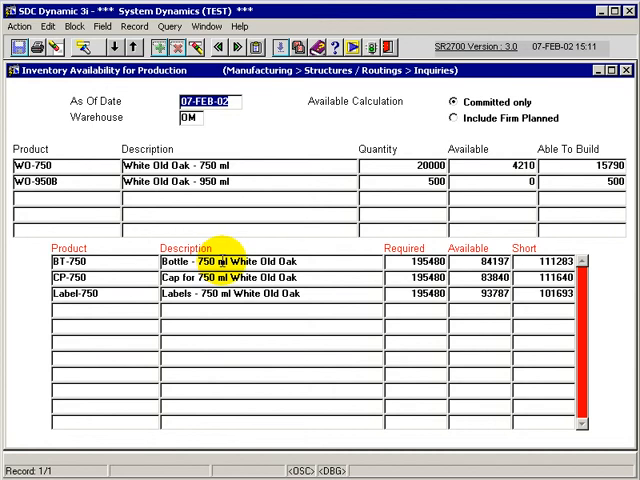
pyautogui.moveTo(95, 225)
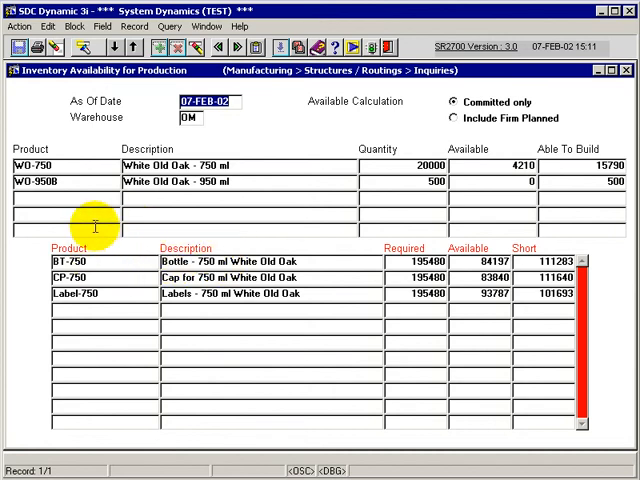
pyautogui.moveTo(355, 160)
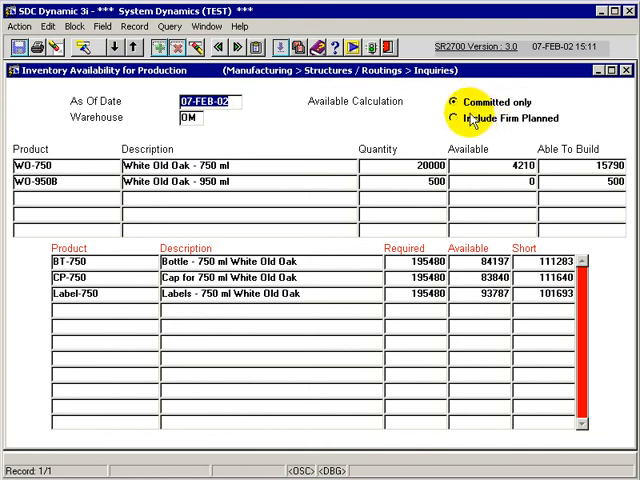
pyautogui.moveTo(490, 224)
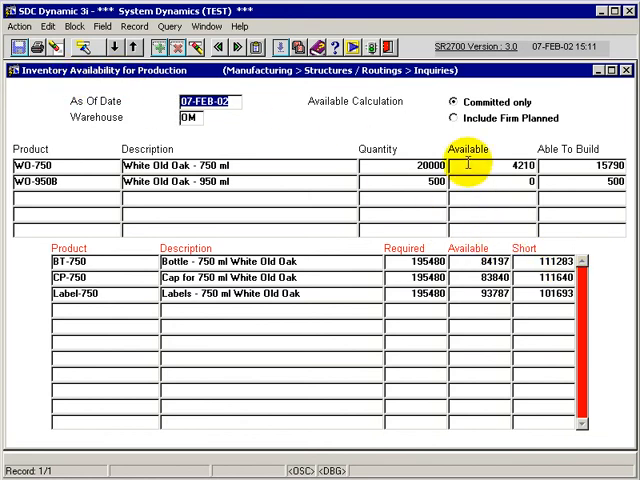
pyautogui.moveTo(417, 158)
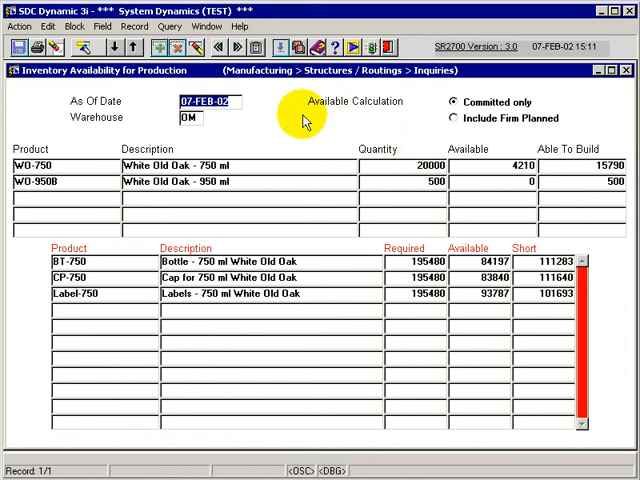
pyautogui.moveTo(298, 122)
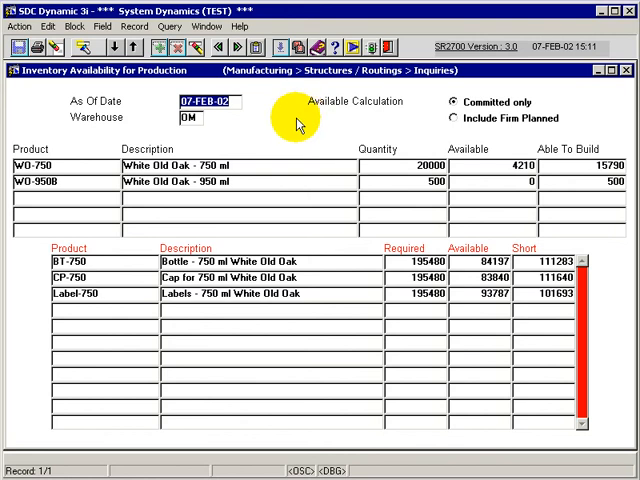
pyautogui.moveTo(270, 110)
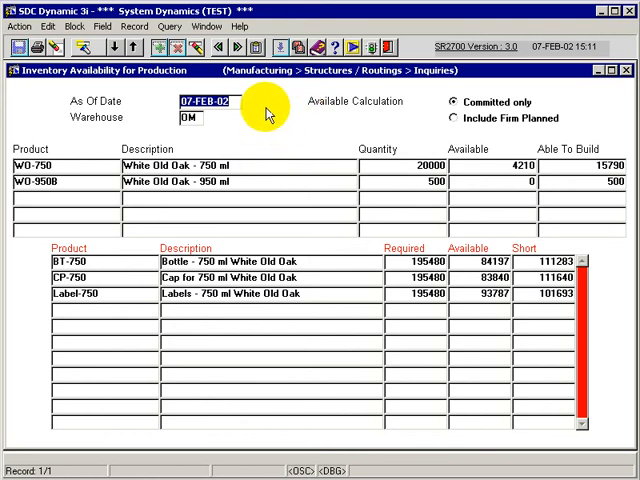
pyautogui.moveTo(398, 163)
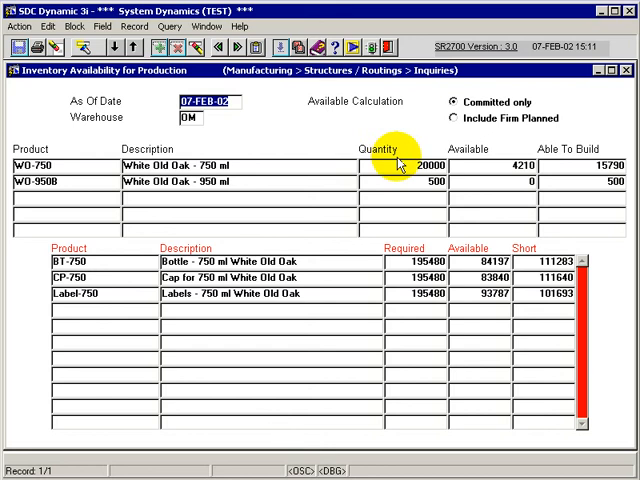
pyautogui.moveTo(250, 135)
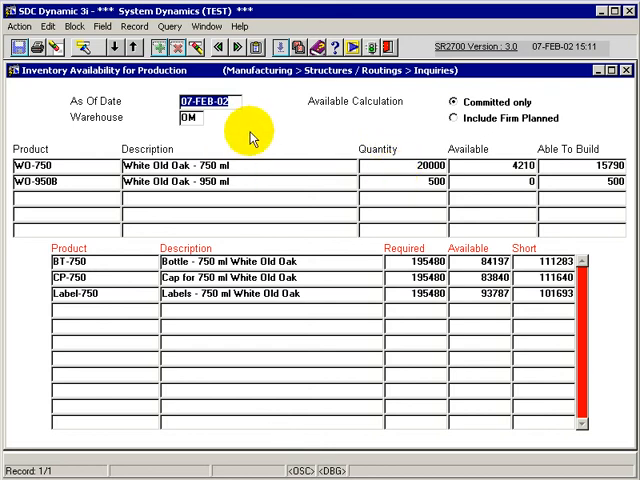
pyautogui.moveTo(293, 138)
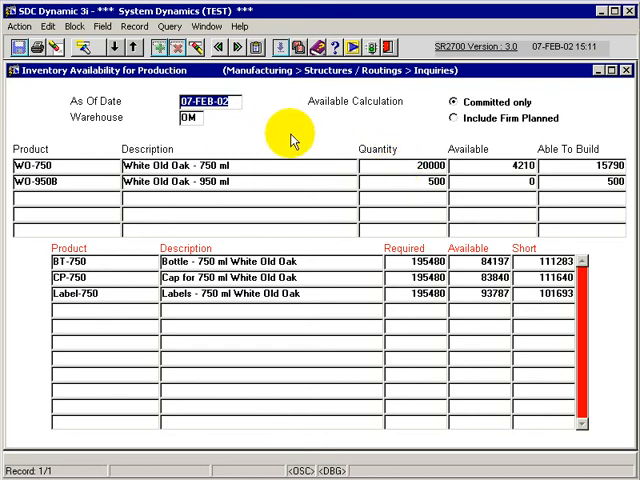
pyautogui.moveTo(293, 160)
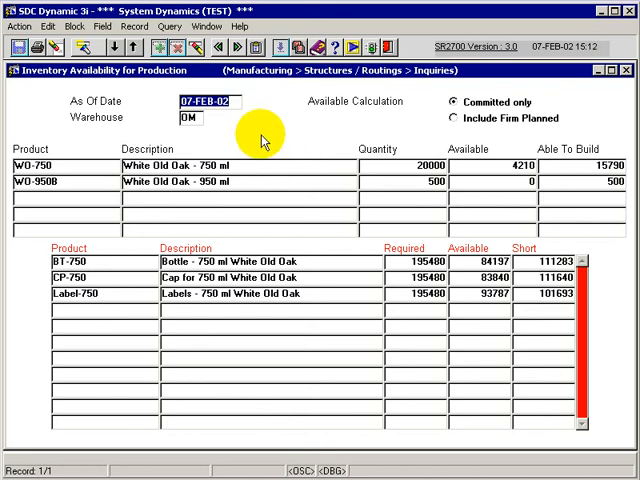
pyautogui.moveTo(388, 168)
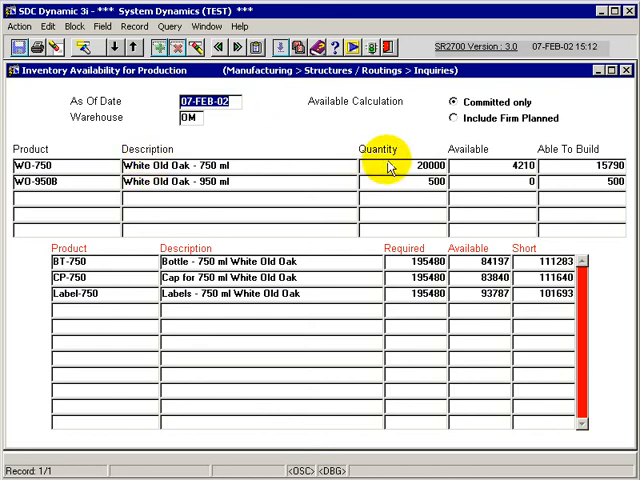
pyautogui.moveTo(385, 169)
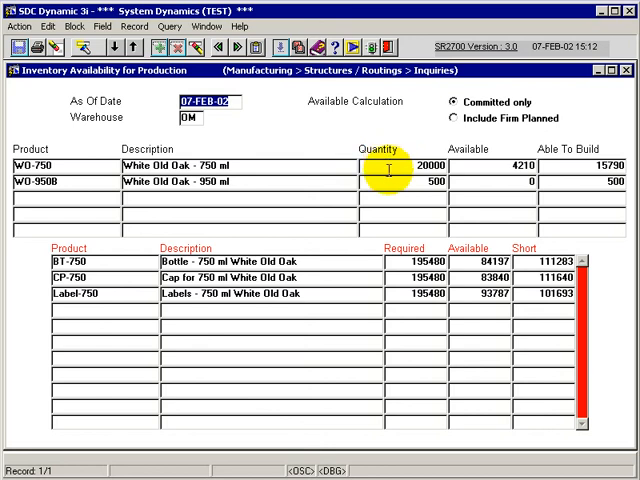
pyautogui.moveTo(490, 147)
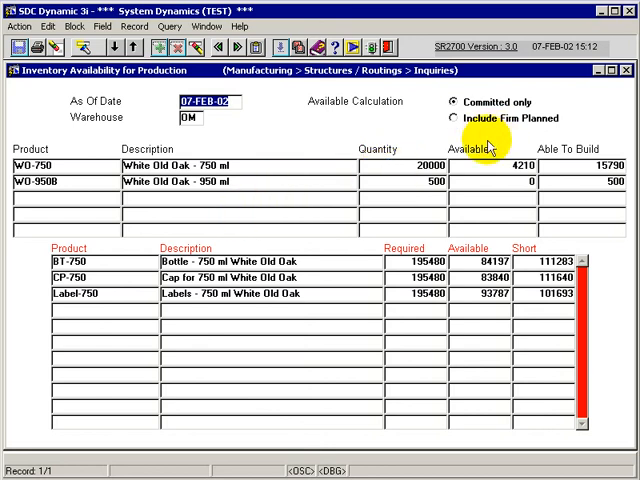
pyautogui.moveTo(325, 260)
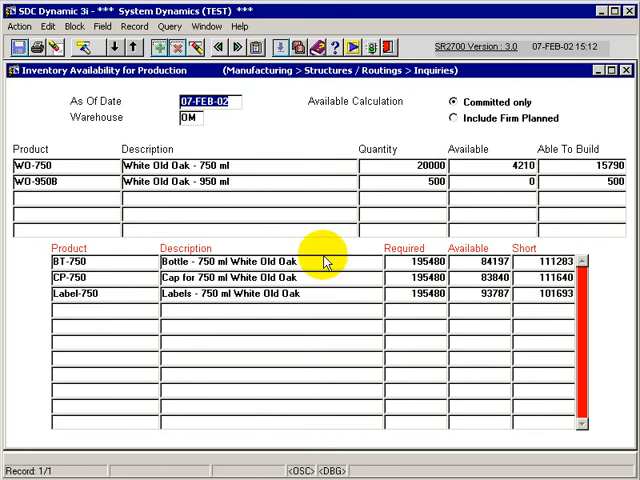
pyautogui.moveTo(322, 275)
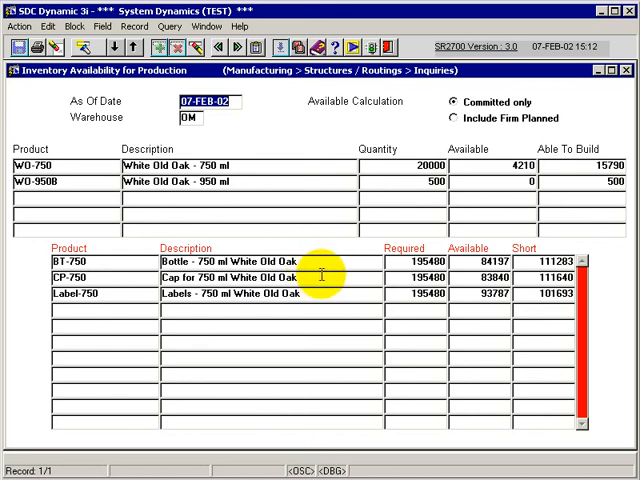
pyautogui.moveTo(328, 131)
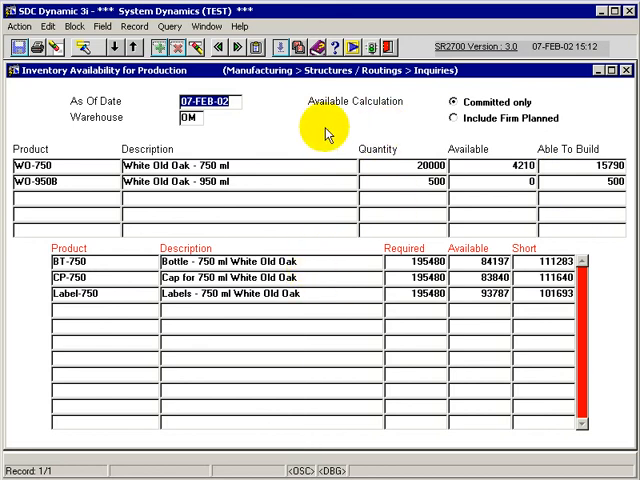